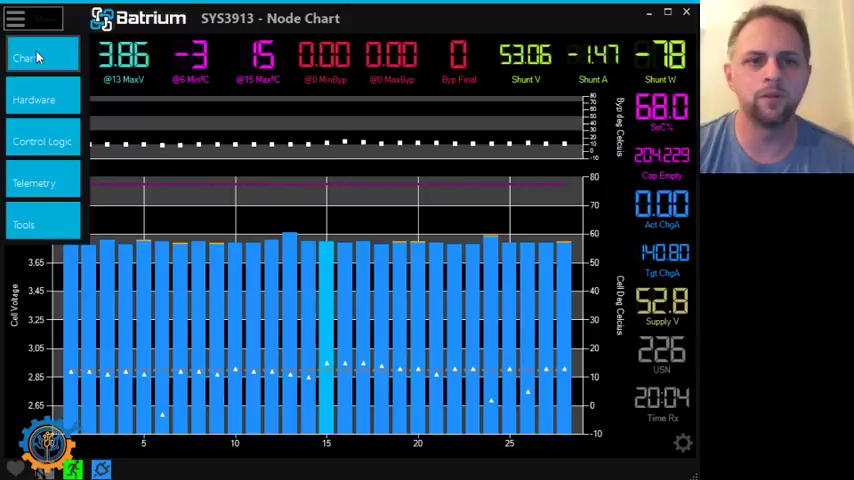
Go from the node chart to the CellMon hardware settings with Li-ion LongLife limits
{"action": "left_click", "coordinate": [34, 100]}
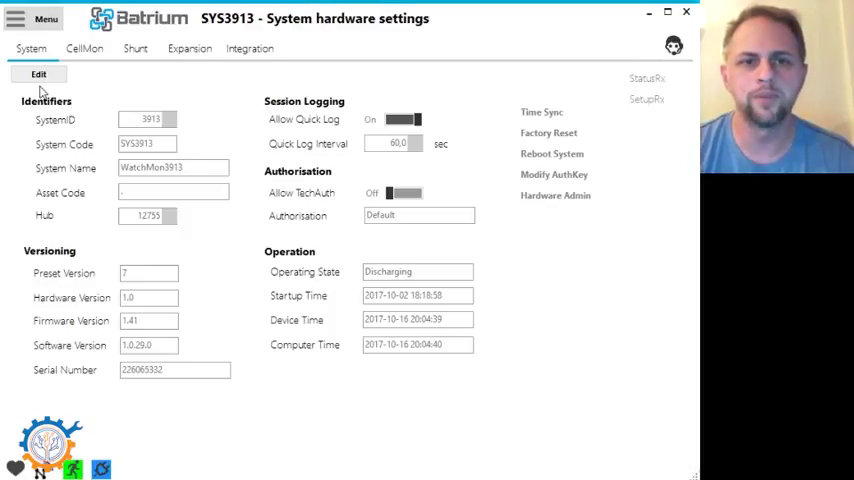
{"action": "left_click", "coordinate": [84, 48]}
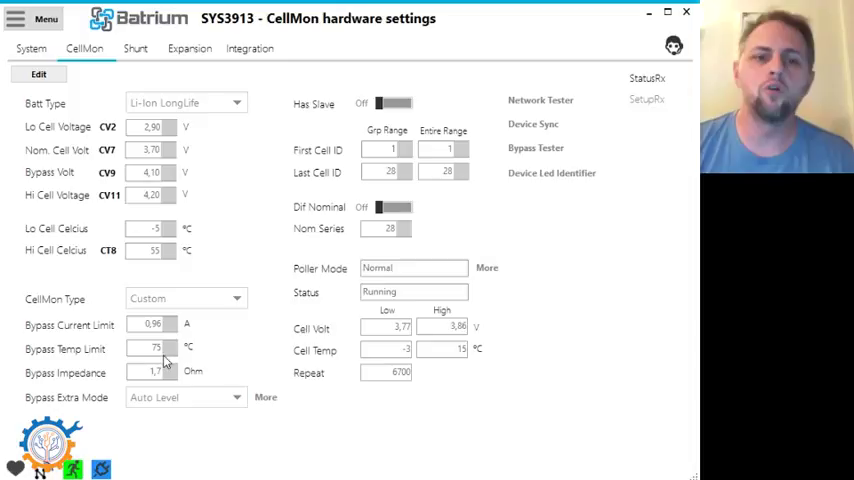
Put the CellMon hardware settings into edit mode so values can be changed
{"action": "left_click", "coordinate": [38, 74]}
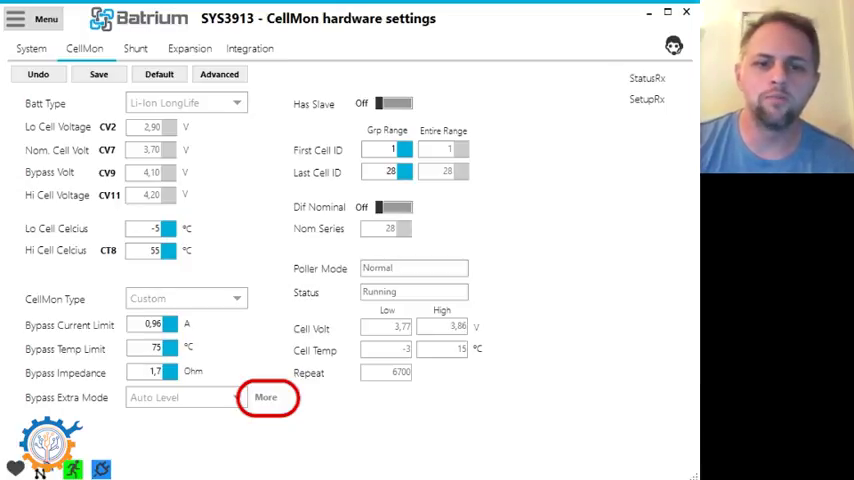
{"action": "left_click", "coordinate": [266, 396]}
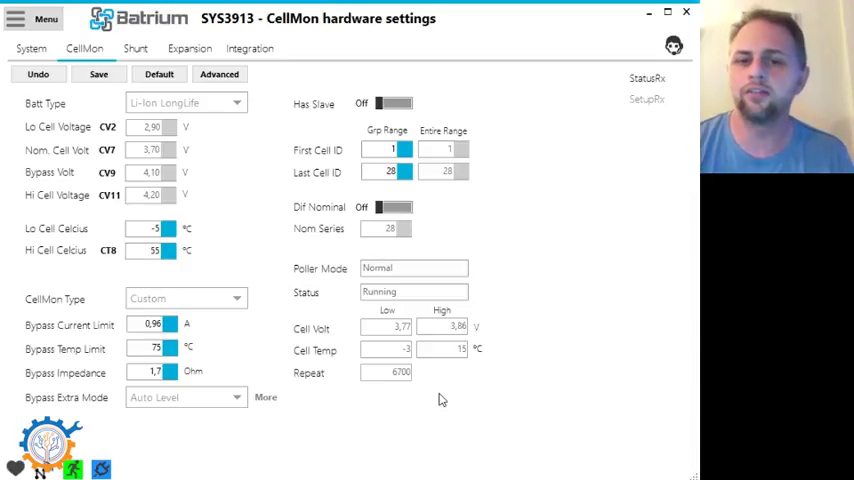
{"action": "mouse_move", "coordinate": [416, 390]}
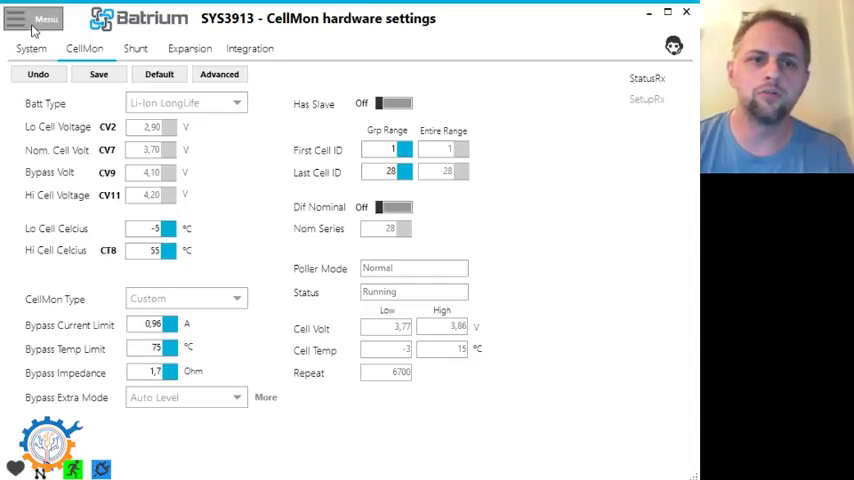
Leave edit mode and show the CellMon settings read-only, Auto Level bypass unchanged
{"action": "left_click", "coordinate": [46, 20]}
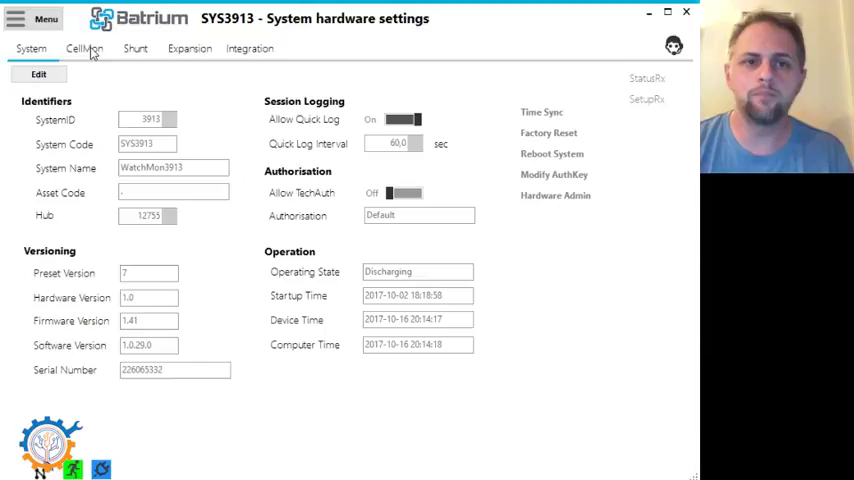
{"action": "left_click", "coordinate": [84, 48]}
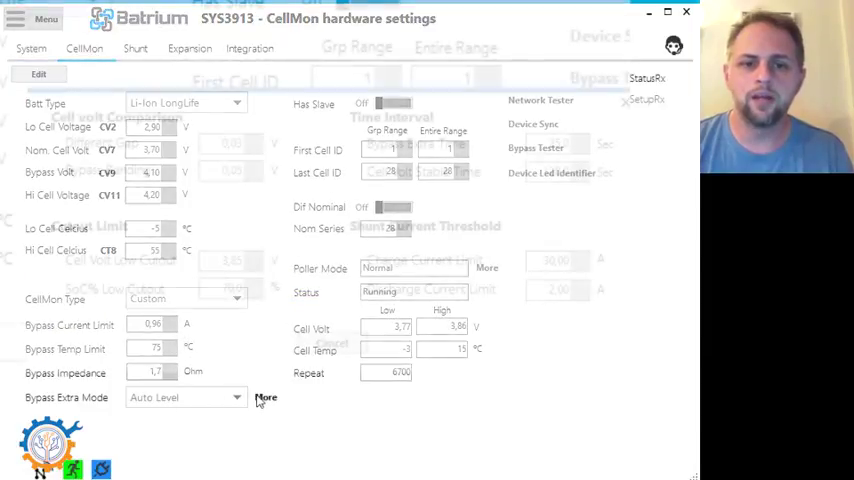
View the shunt settings (discharging, 66% charge) and return to the CellMon settings
{"action": "left_click", "coordinate": [264, 396]}
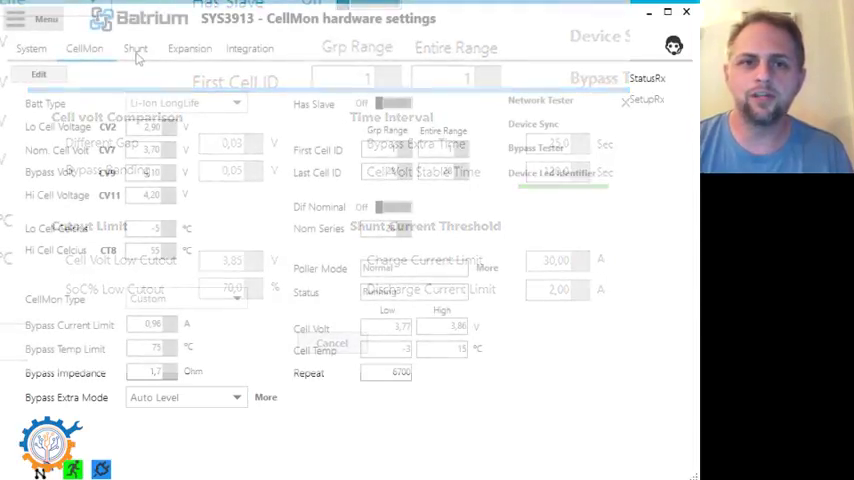
{"action": "left_click", "coordinate": [136, 48]}
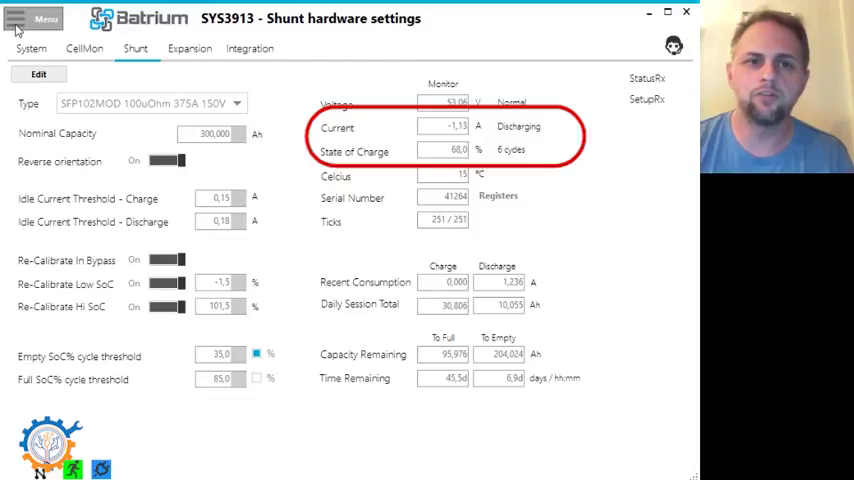
{"action": "left_click", "coordinate": [84, 48]}
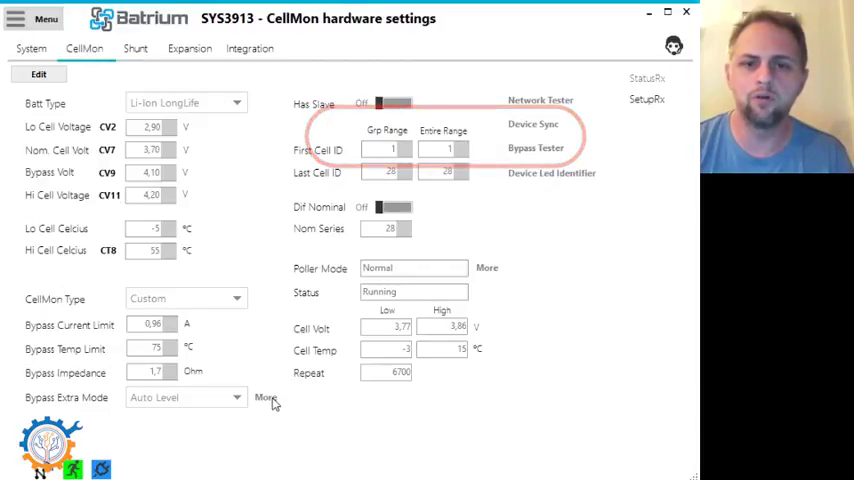
Set Auto Level bypass to 70% SoC low cutout and 2.90 A discharge limit, then save
{"action": "left_click", "coordinate": [264, 396]}
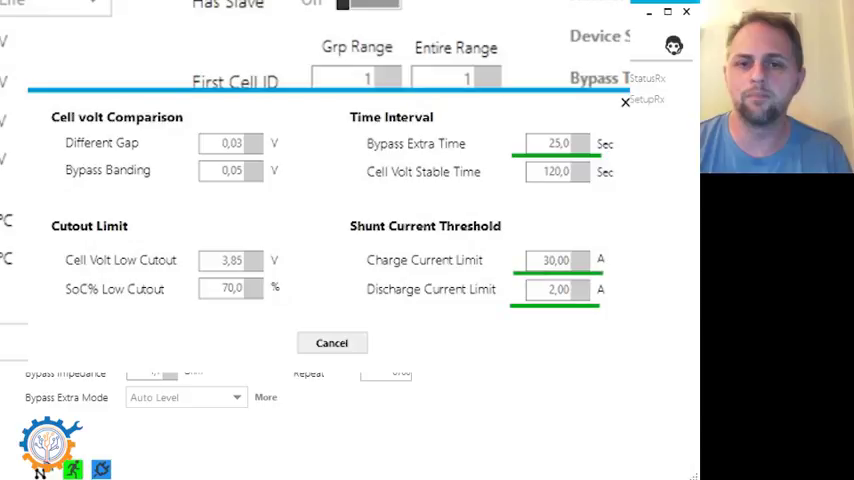
{"action": "left_click", "coordinate": [232, 288]}
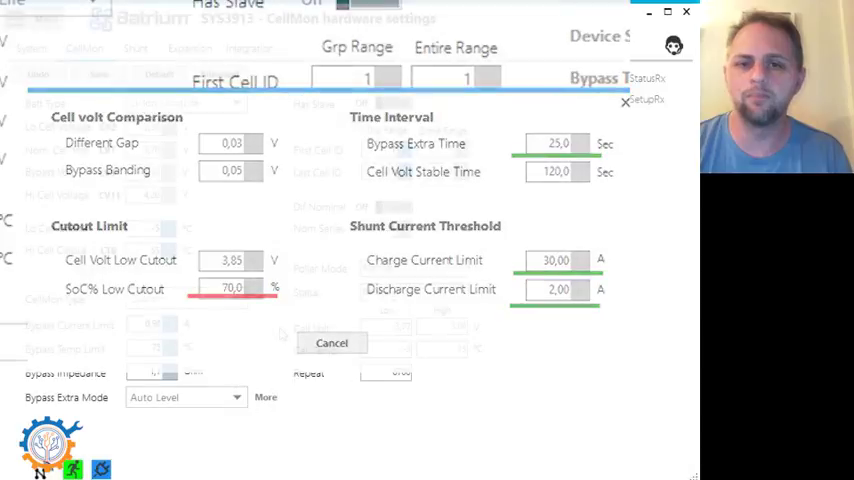
{"action": "left_click", "coordinate": [100, 74]}
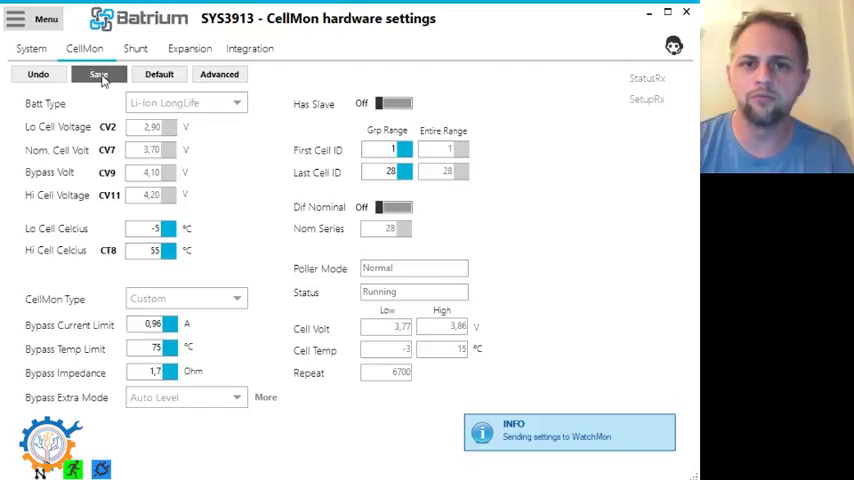
{"action": "left_click", "coordinate": [98, 72]}
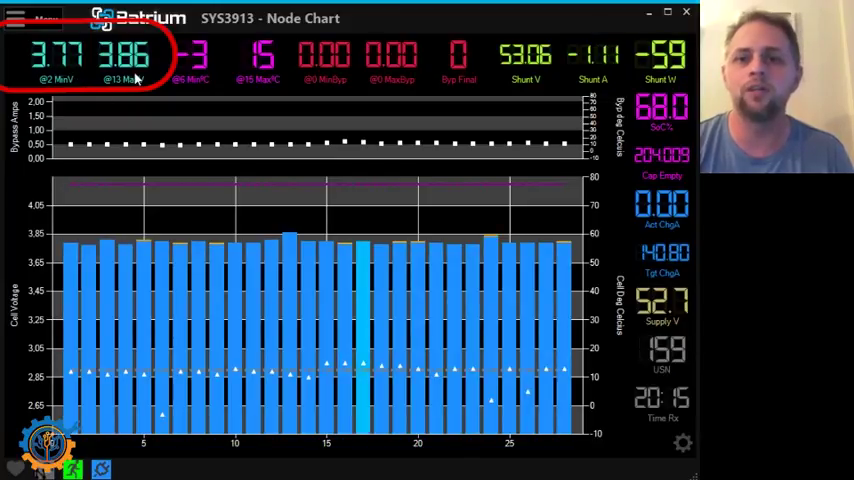
Reopen the CellMon hardware settings via Menu > Hardware and save them to the WatchMon
{"action": "left_click", "coordinate": [16, 18]}
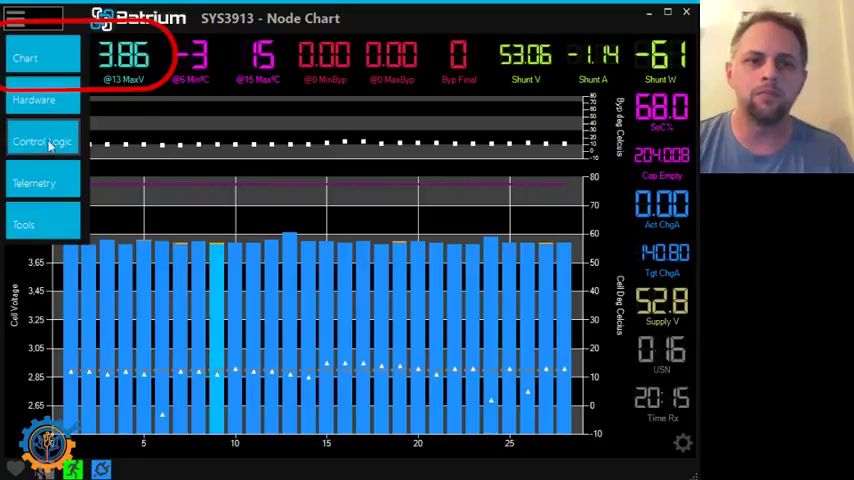
{"action": "left_click", "coordinate": [32, 100]}
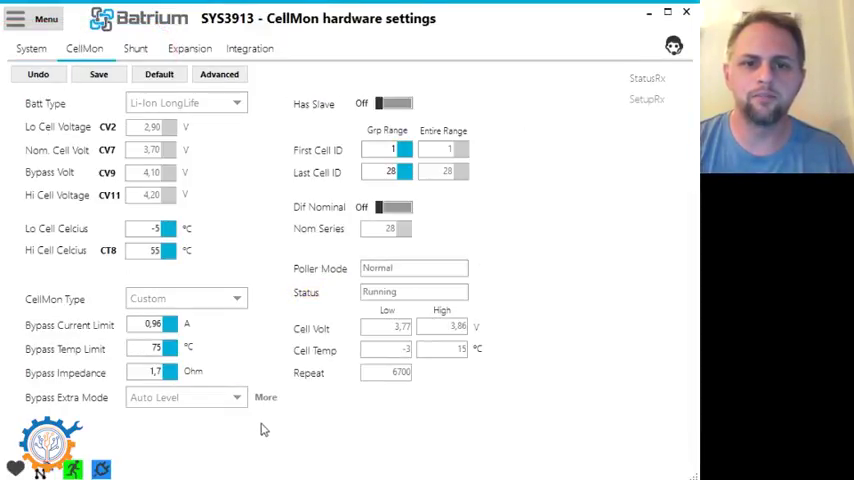
{"action": "left_click", "coordinate": [220, 74]}
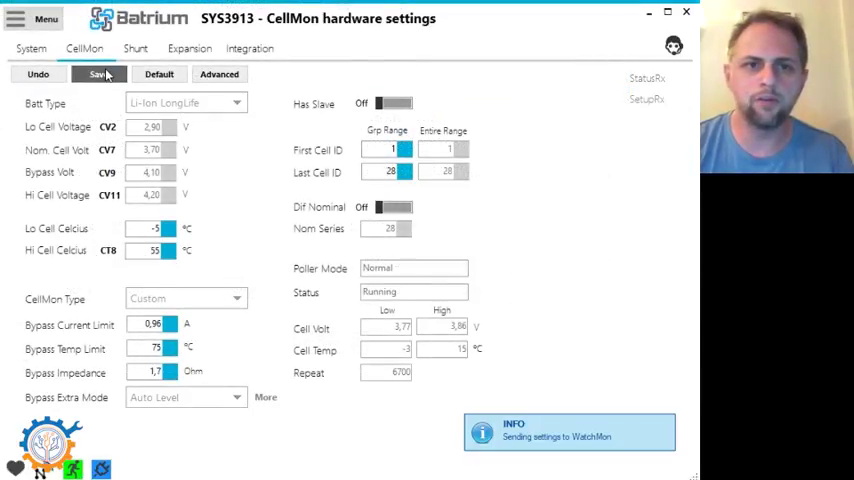
Send the settings and return to the node chart showing one cell bypassing at 3.77–3.87 V
{"action": "left_click", "coordinate": [98, 74]}
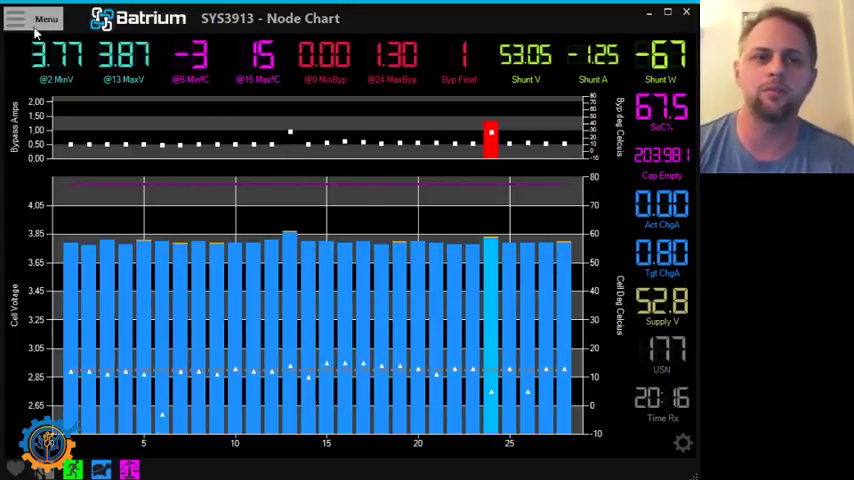
Show the CellMon hardware settings again via Menu > Hardware
{"action": "left_click", "coordinate": [40, 18]}
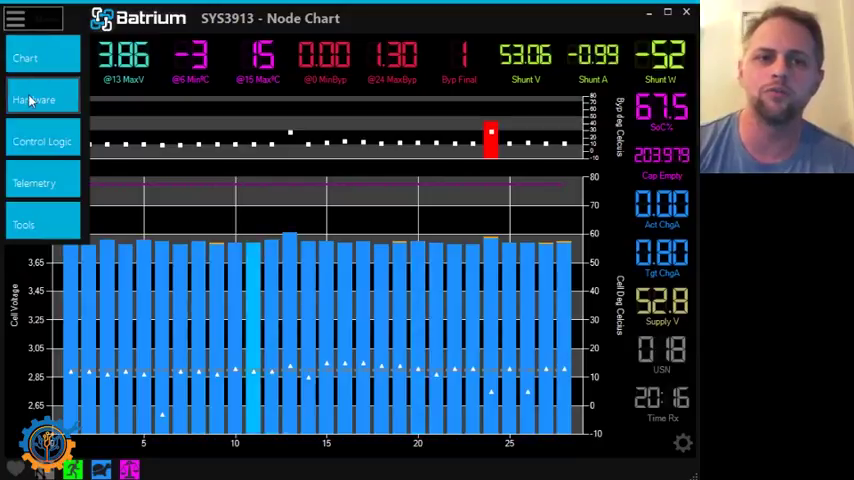
{"action": "left_click", "coordinate": [42, 100]}
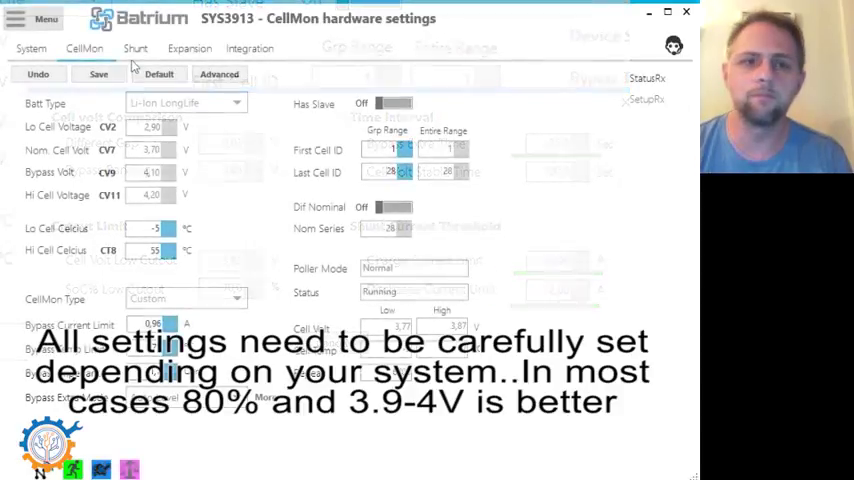
Return to the node chart, cells at 3.77–3.87 V with none bypassing
{"action": "left_click", "coordinate": [98, 74]}
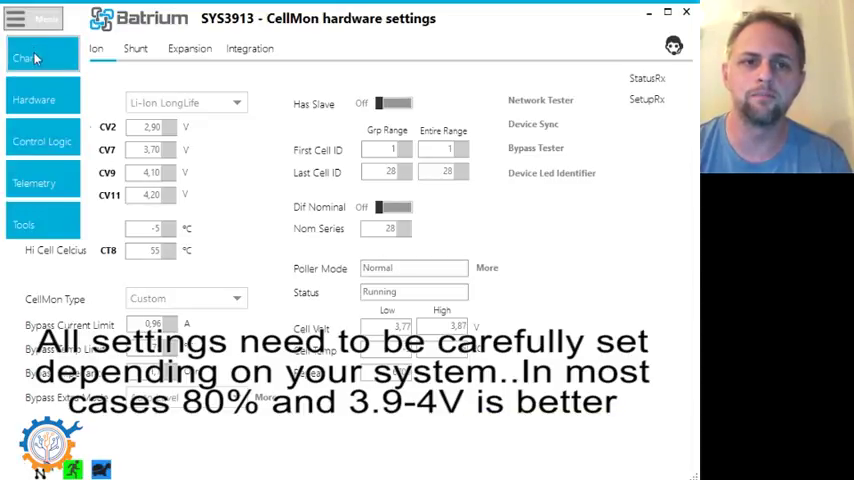
{"action": "left_click", "coordinate": [28, 58]}
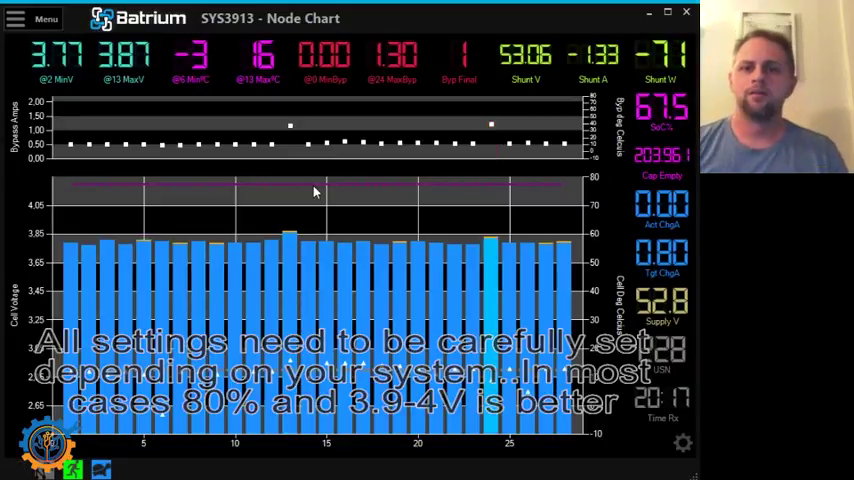